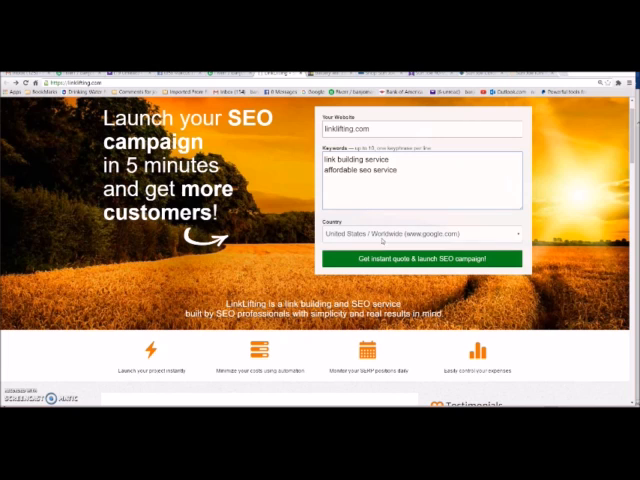
Request an instant quote for the website and its two keywords.
scroll("down", 3)
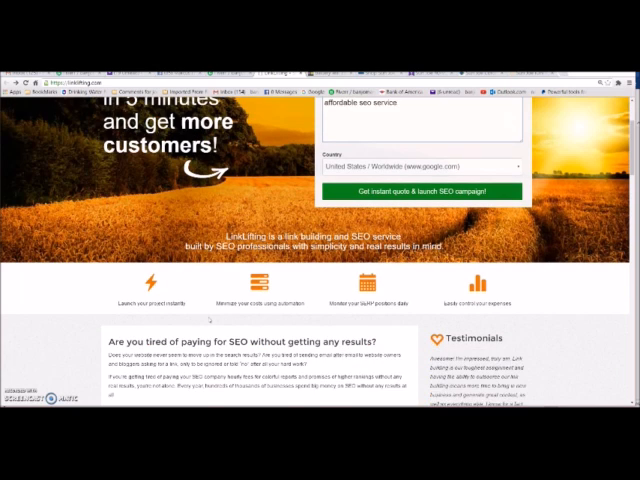
scroll("down", 3)
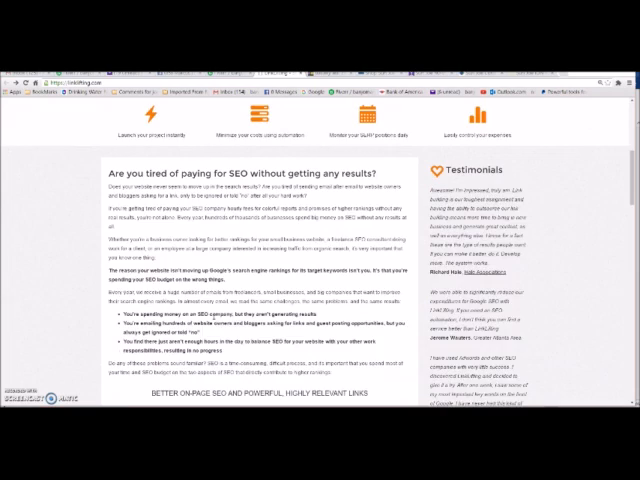
scroll("down", 3)
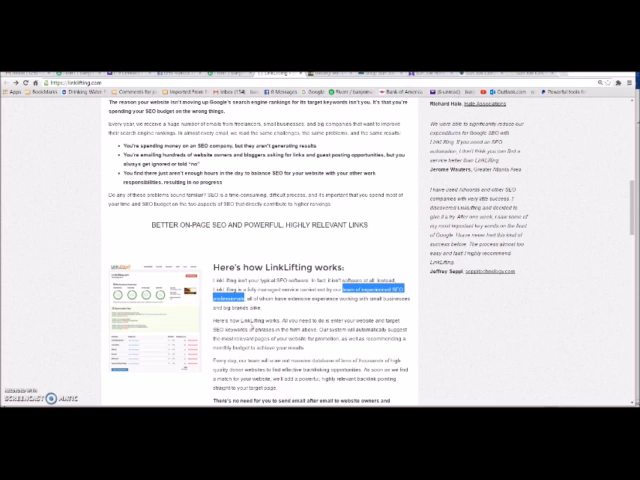
scroll("down", 3)
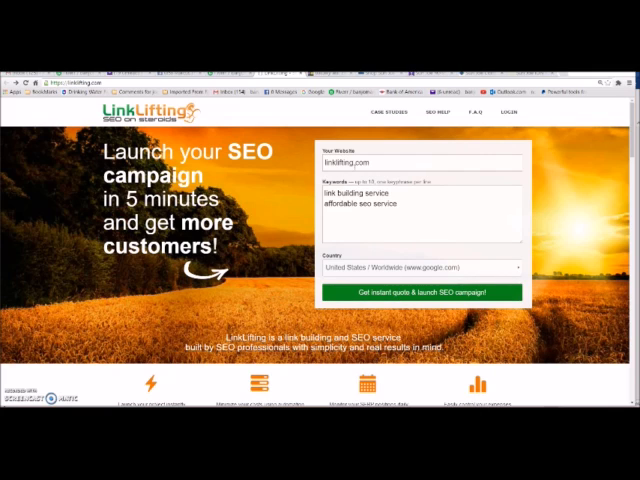
left_click(421, 292)
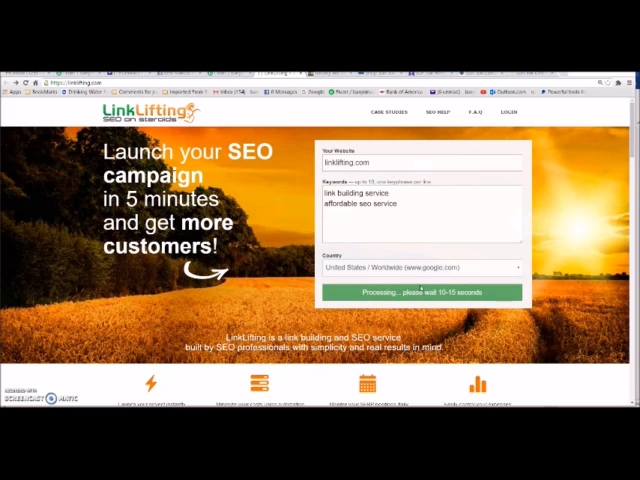
left_click(421, 293)
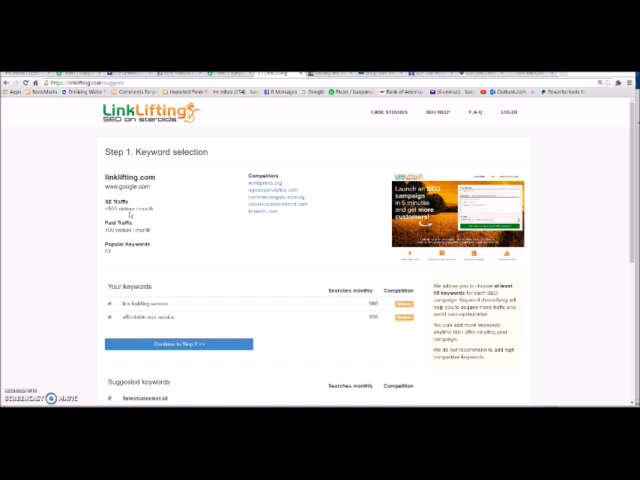
Review your keywords and the suggested ones, then continue to Step 2.
scroll("down", 3)
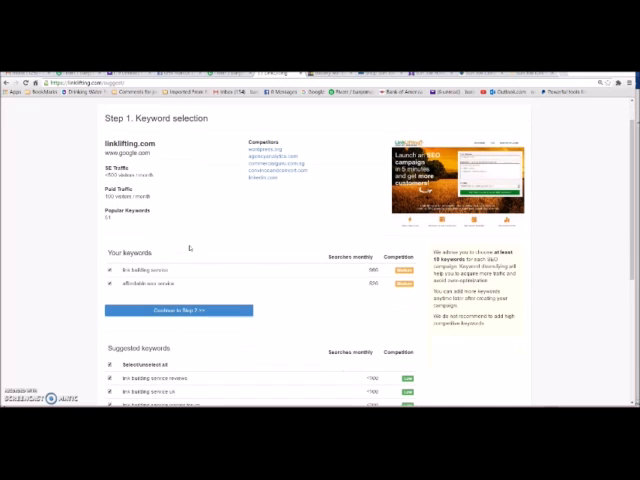
scroll("down", 3)
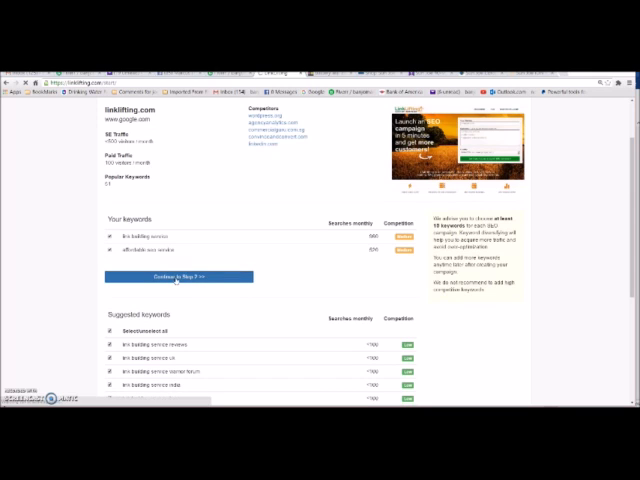
left_click(179, 277)
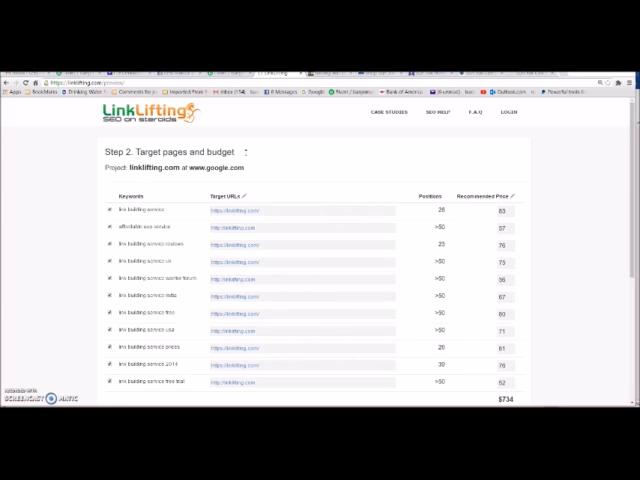
triple_click(185, 151)
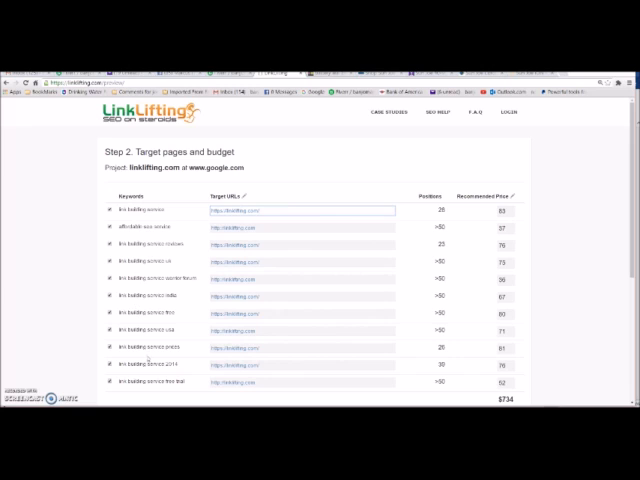
scroll("down", 3)
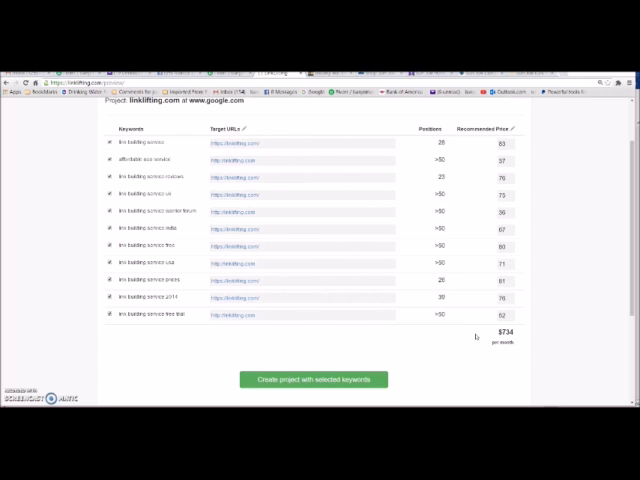
mouse_move(436, 367)
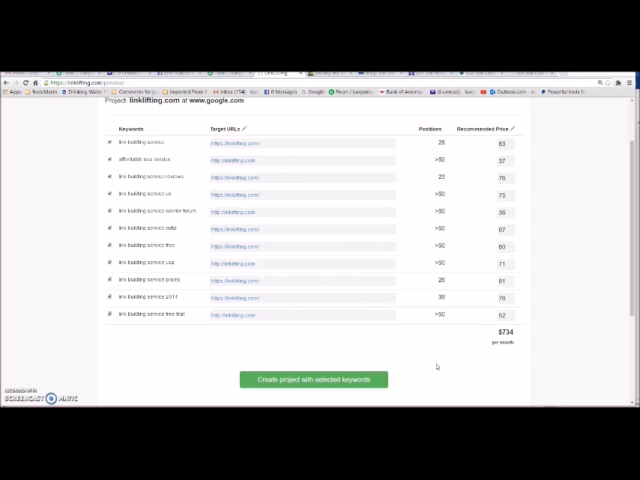
Create the project with the selected keywords at the $734 monthly budget.
scroll("down", 3)
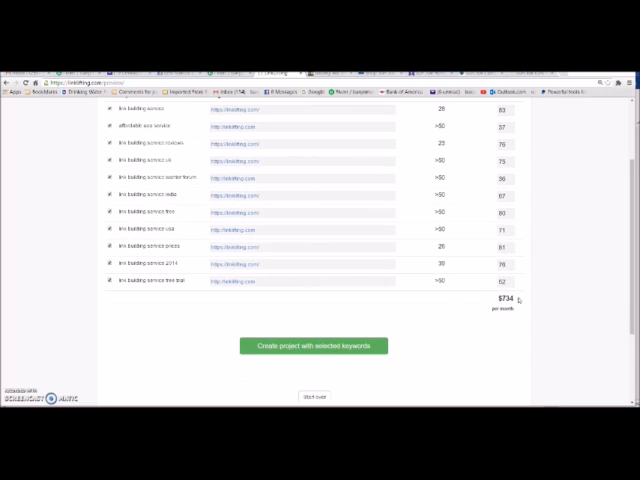
mouse_move(390, 334)
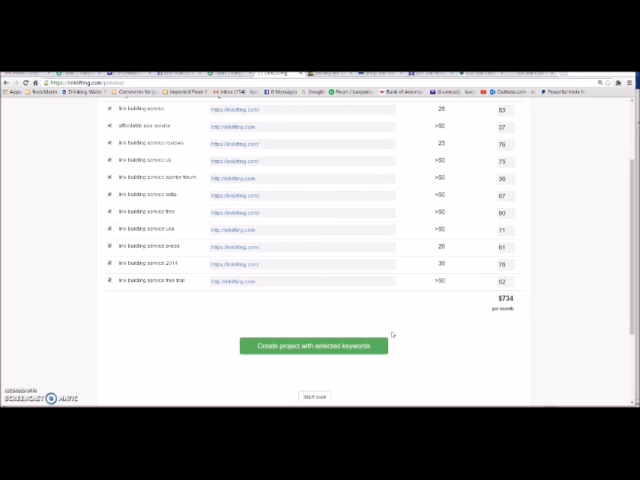
scroll("down", 3)
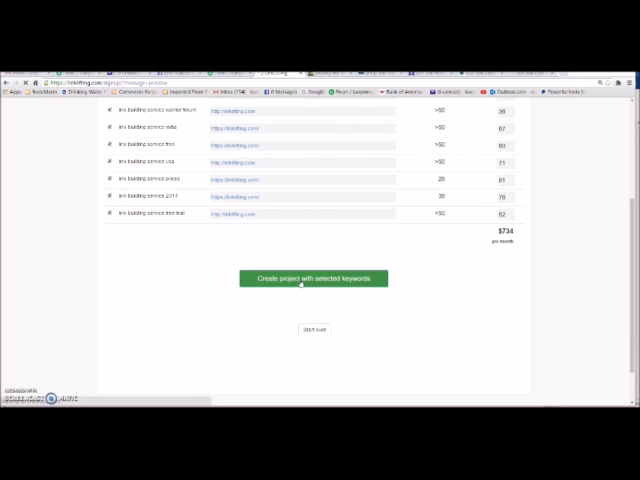
left_click(313, 278)
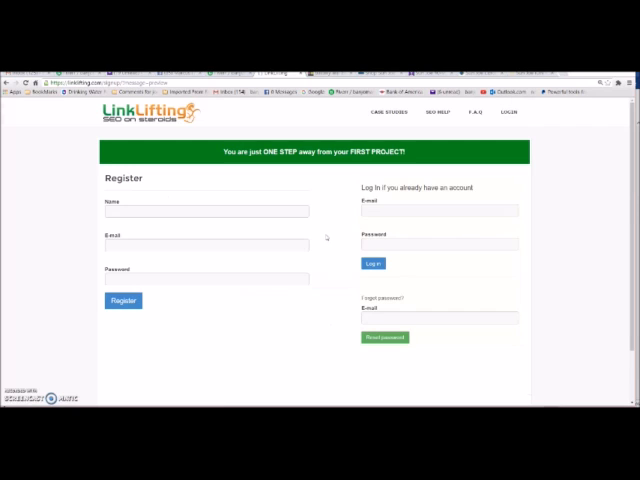
mouse_move(334, 240)
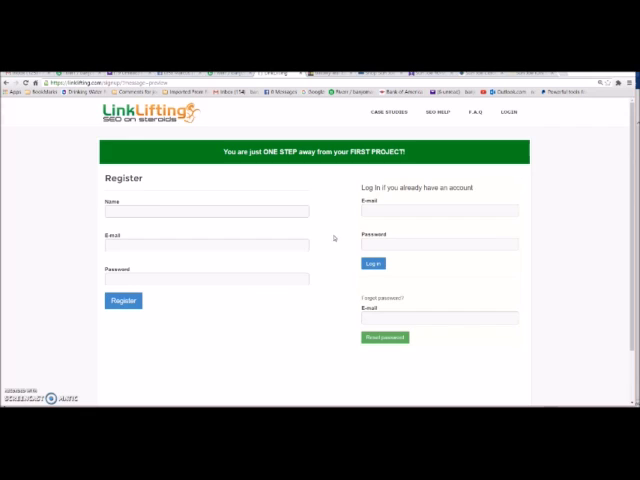
mouse_move(440, 113)
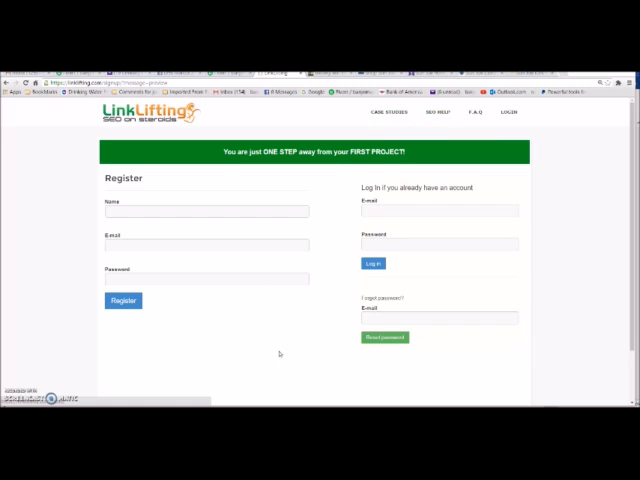
scroll("down", 3)
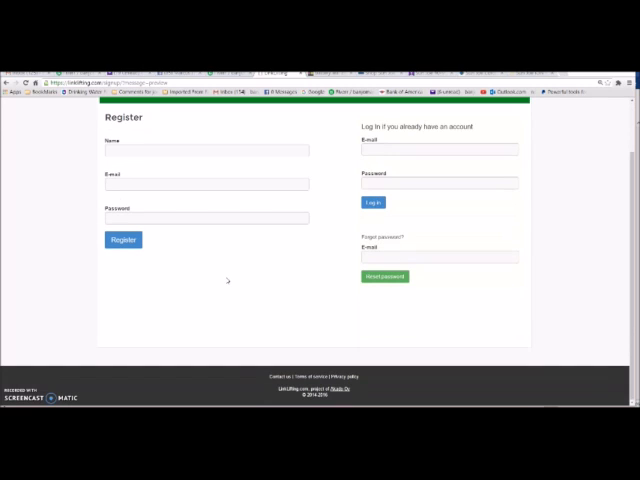